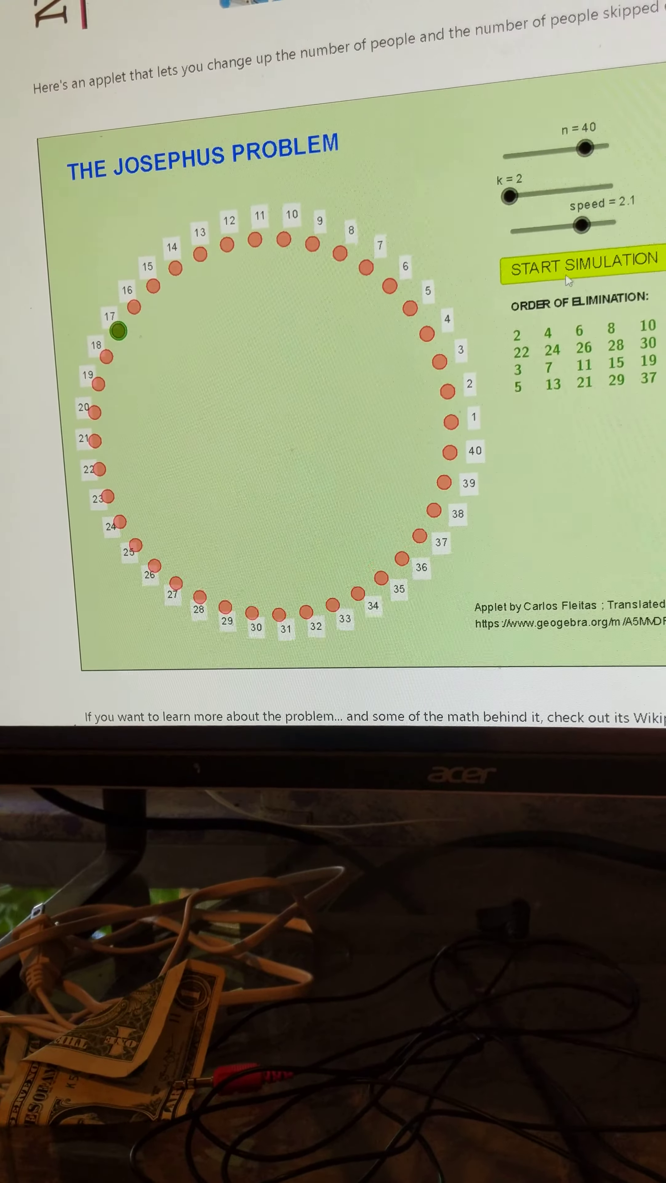
Run the elimination for 40 people with k = 2, leaving person 17 standing.
{"action": "left_click", "coordinate": [574, 271]}
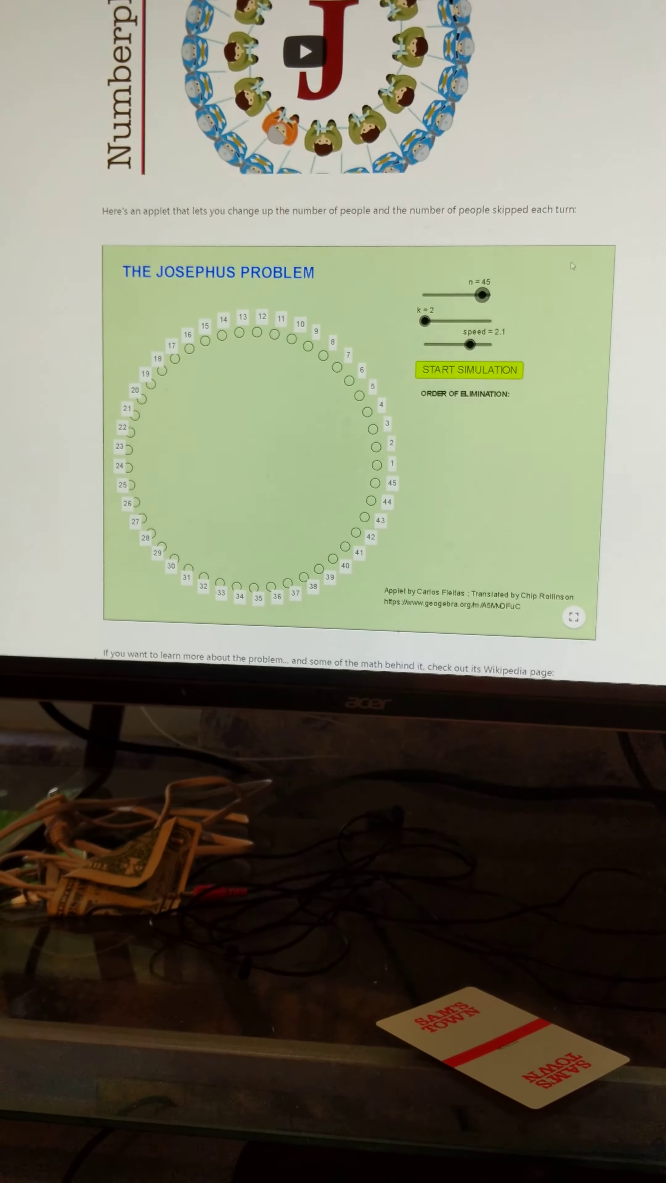
Start the elimination for the 45-person circle with k = 2.
{"action": "left_click", "coordinate": [466, 371]}
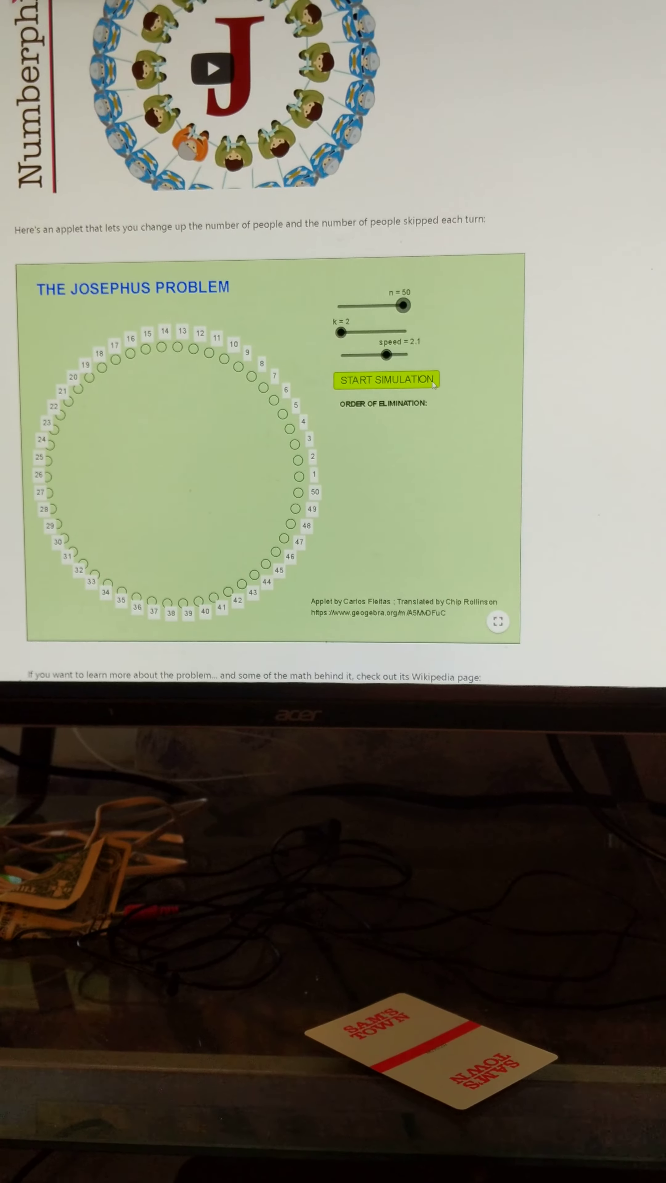
{"action": "left_click", "coordinate": [385, 380]}
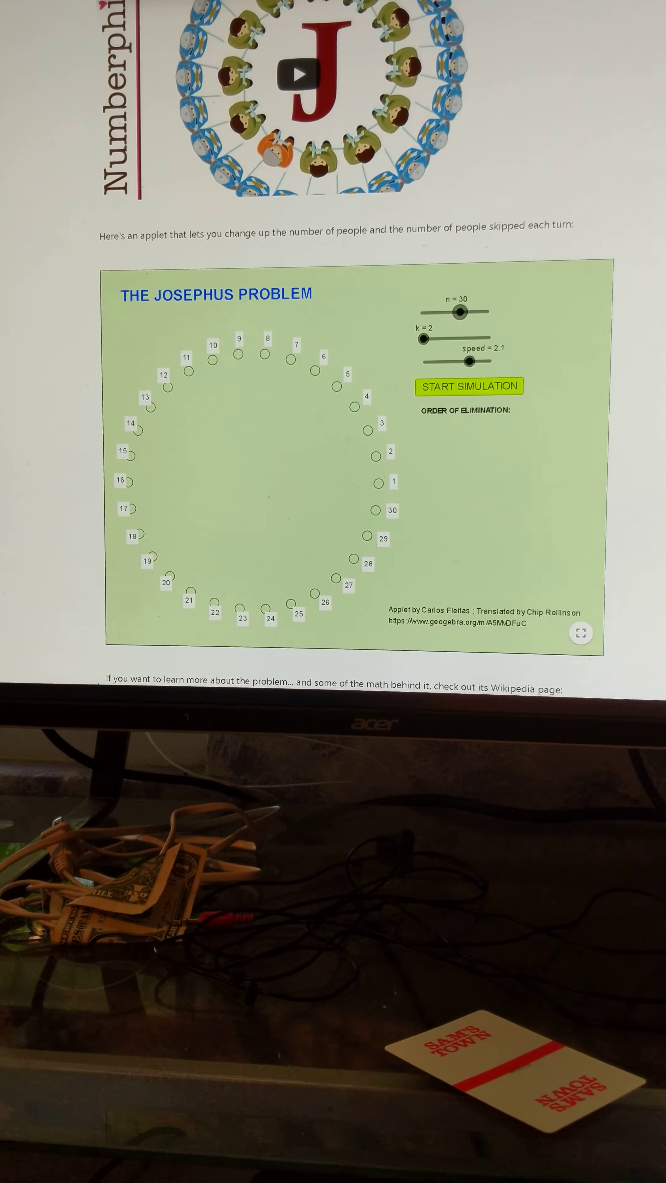
Start the elimination for the 30-person circle, skipping every second person.
{"action": "left_click", "coordinate": [469, 386]}
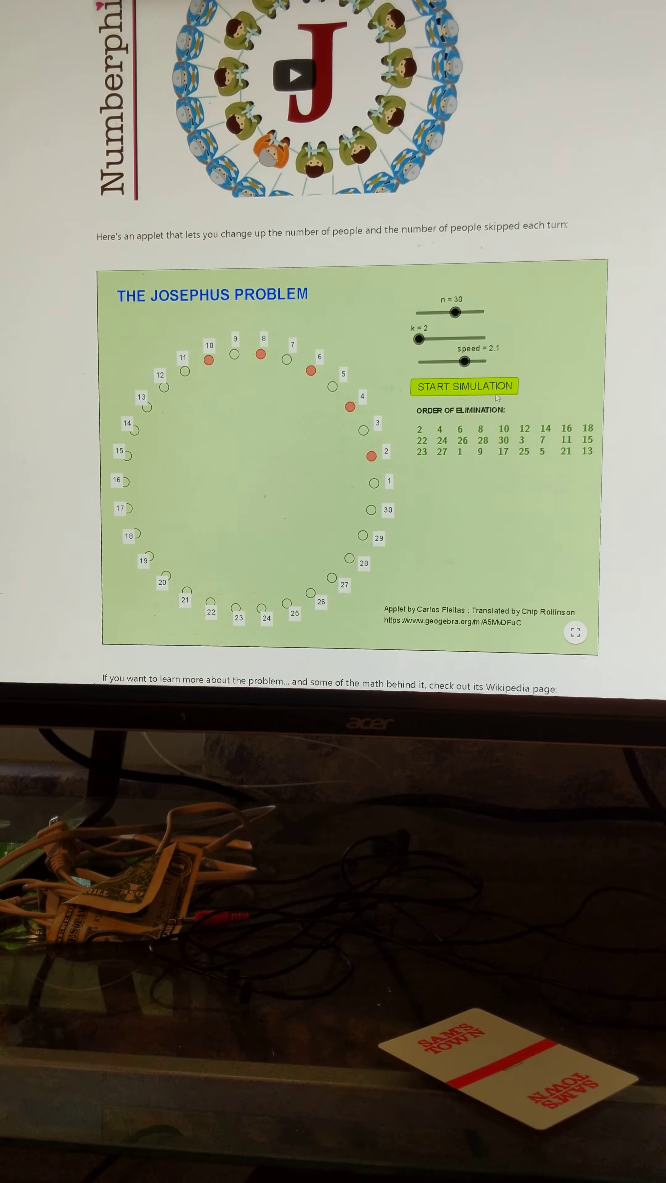